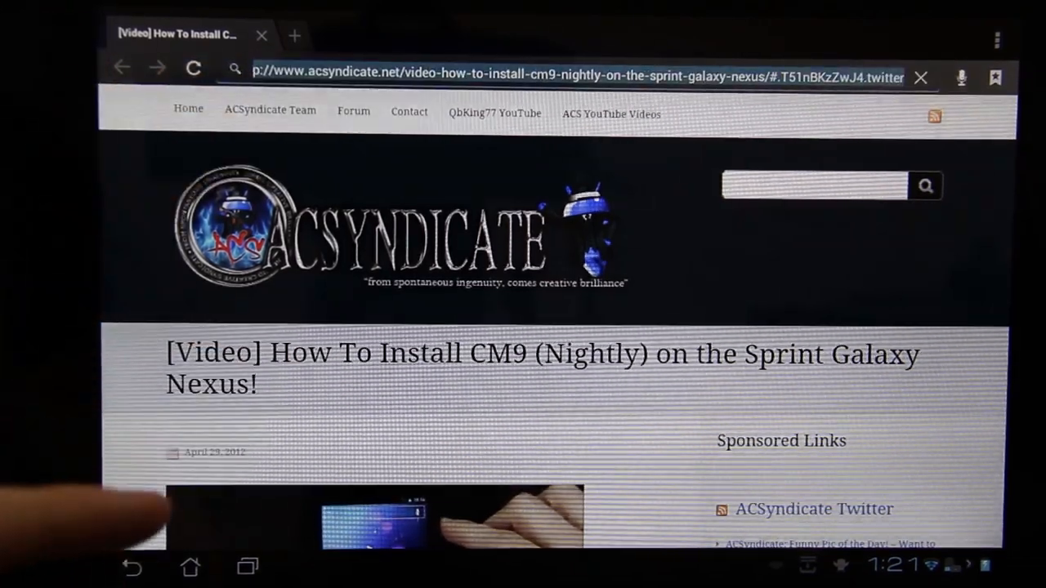
Search 'asus supp', open the ASUS support site, and choose Android as the OS.
type("asus suppo")
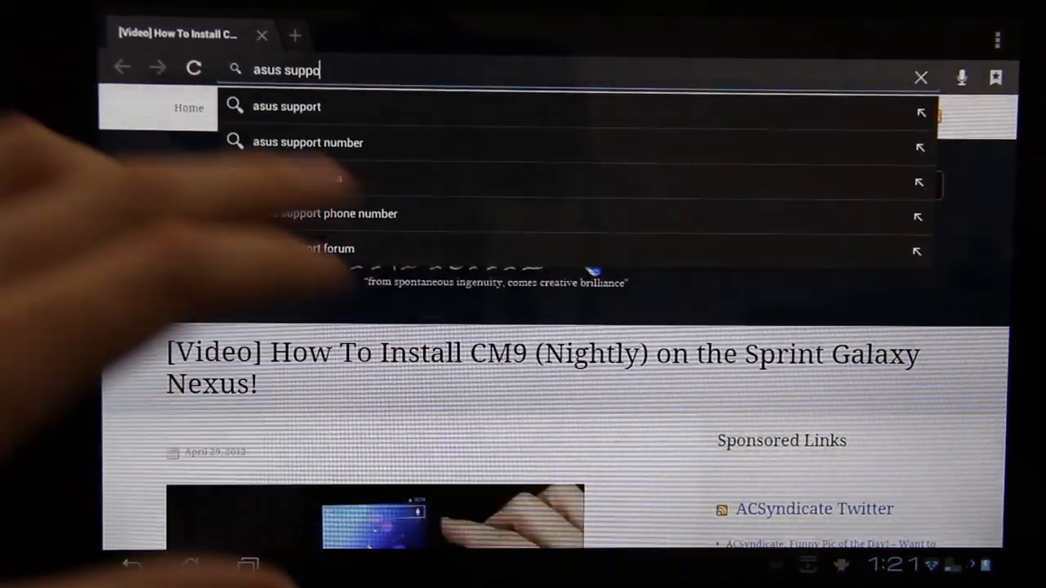
left_click(286, 107)
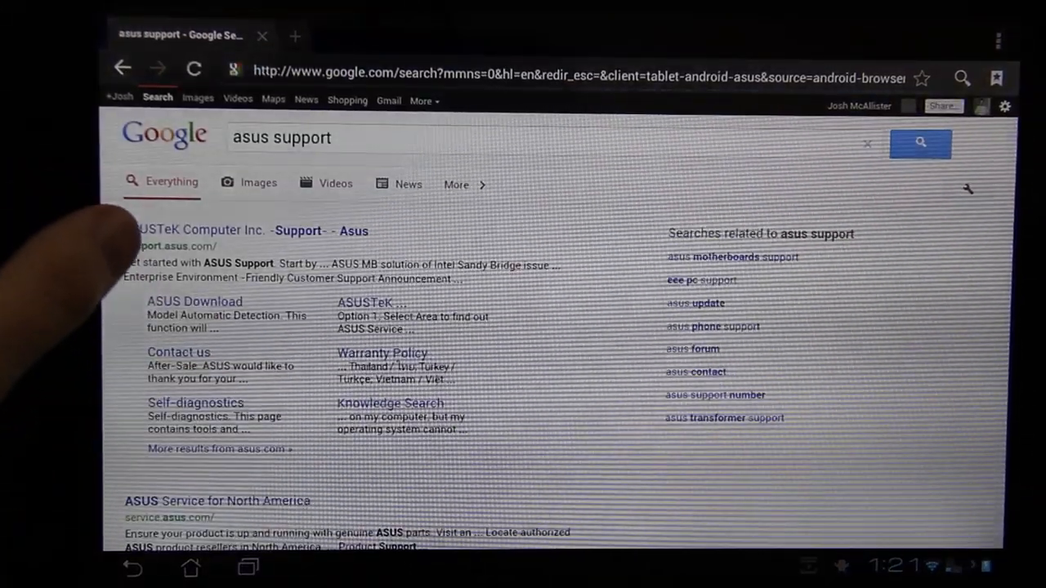
left_click(198, 231)
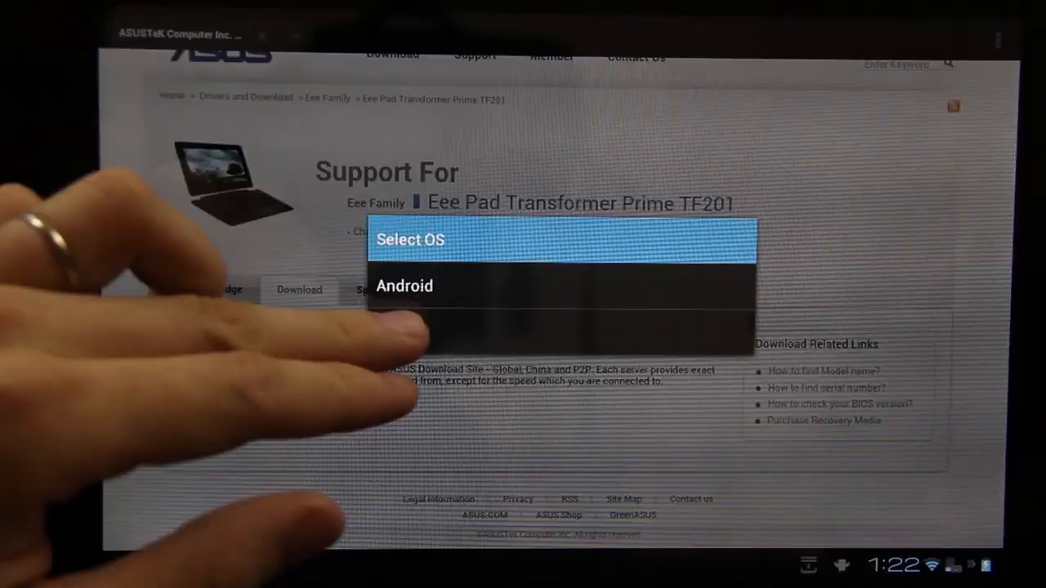
left_click(404, 286)
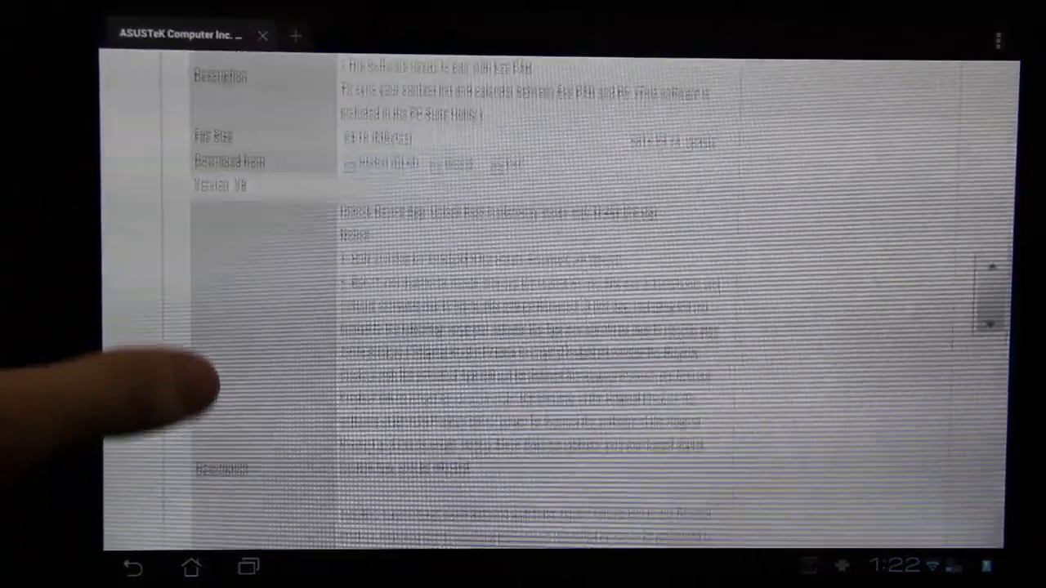
scroll("down", 3)
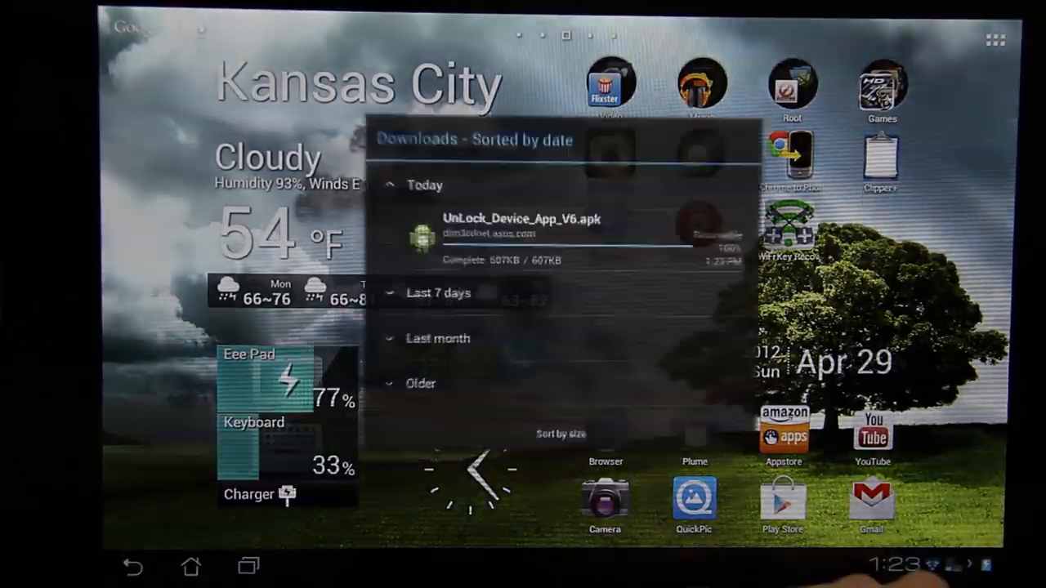
Install the downloaded Unlock Device app, replacing the existing application.
left_click(514, 229)
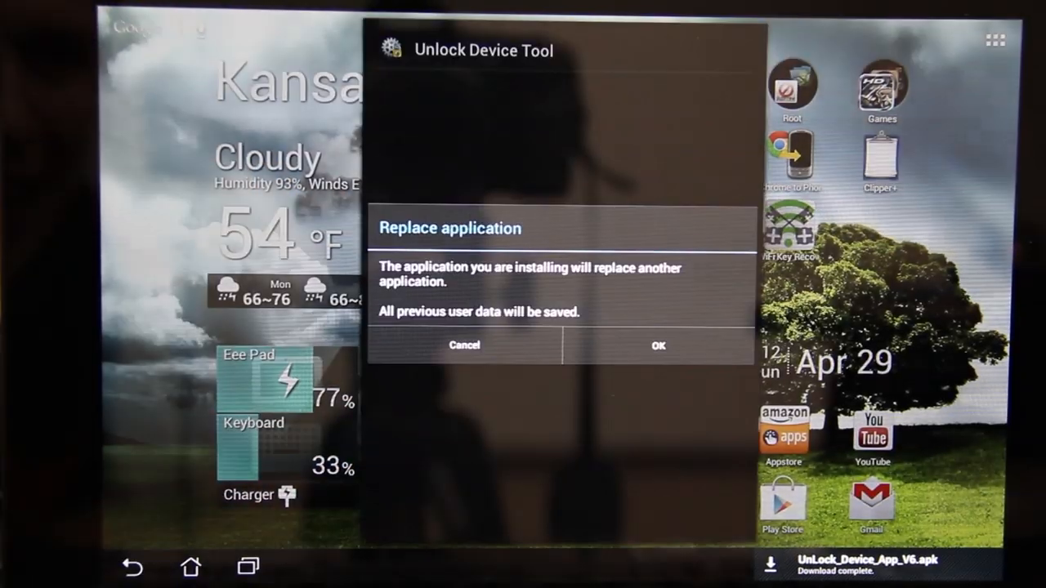
left_click(658, 345)
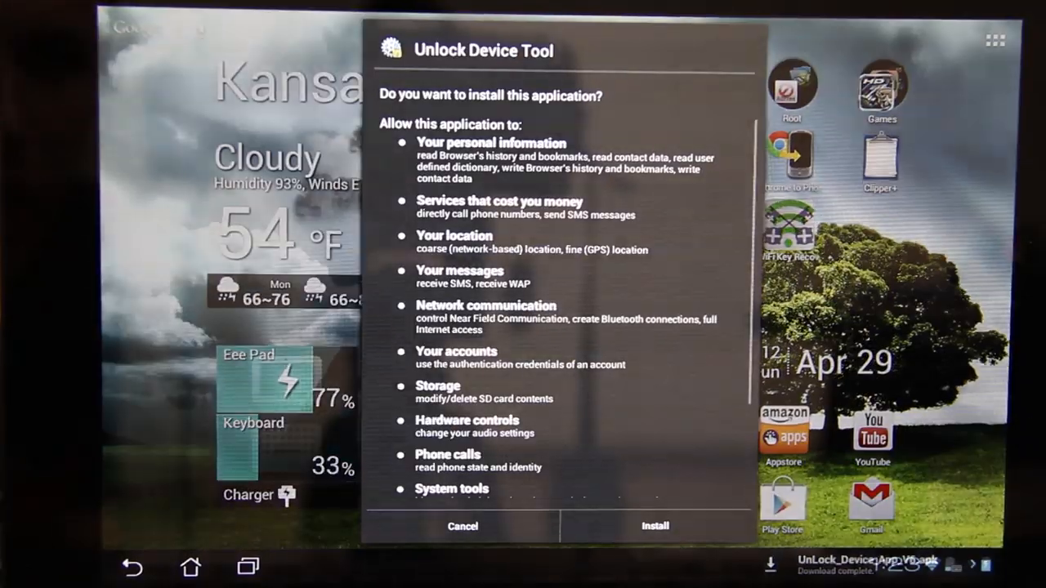
left_click(655, 525)
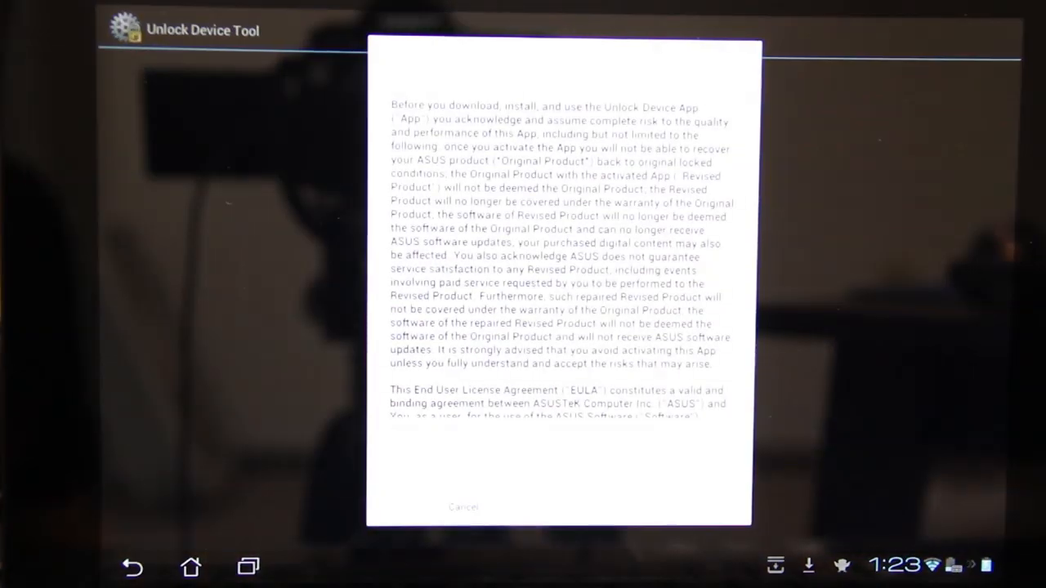
Accept the license agreement and risk notice, then start unlocking the device.
scroll("down", 3)
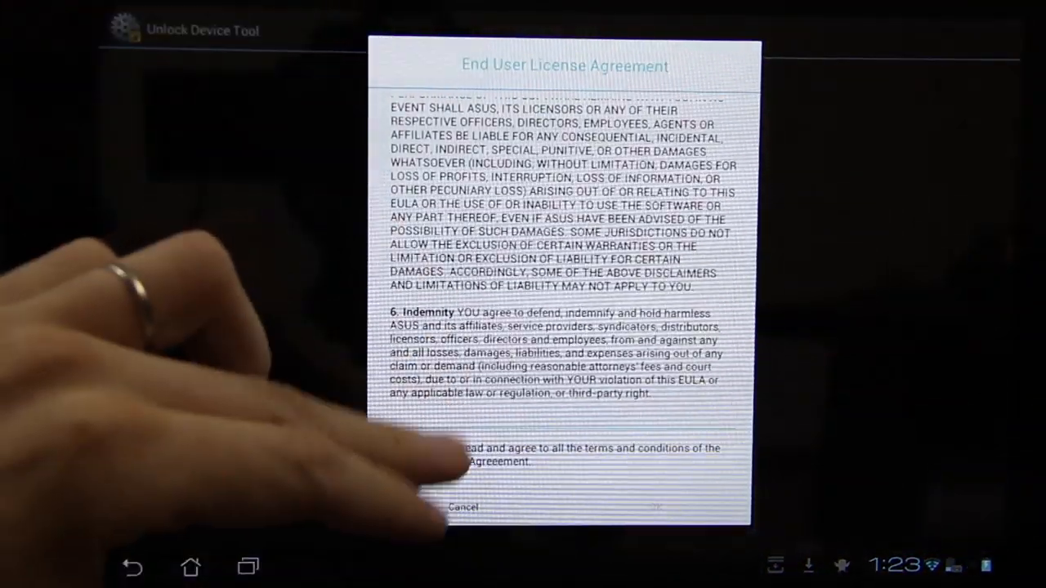
left_click(409, 455)
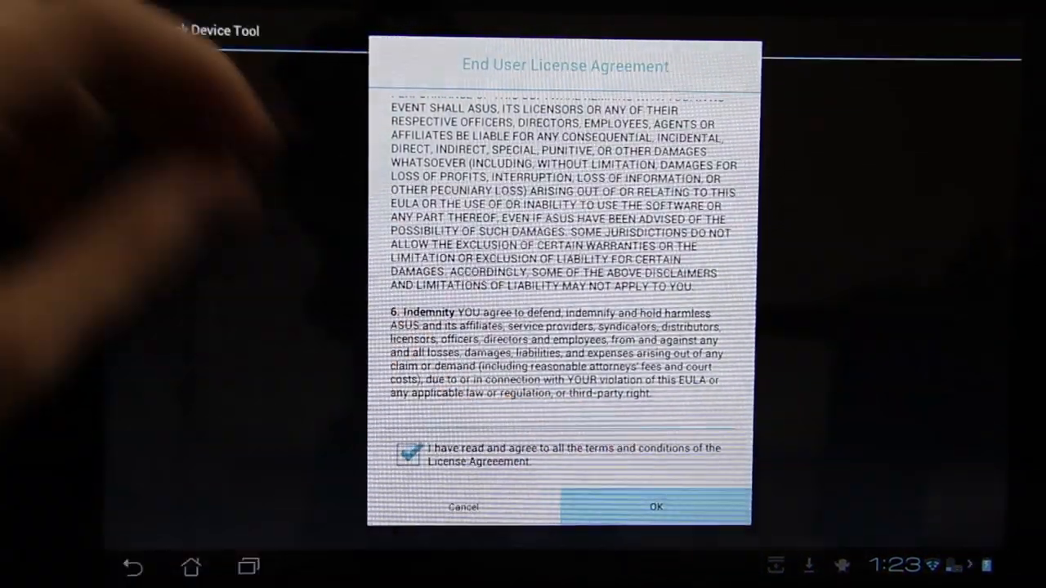
left_click(655, 506)
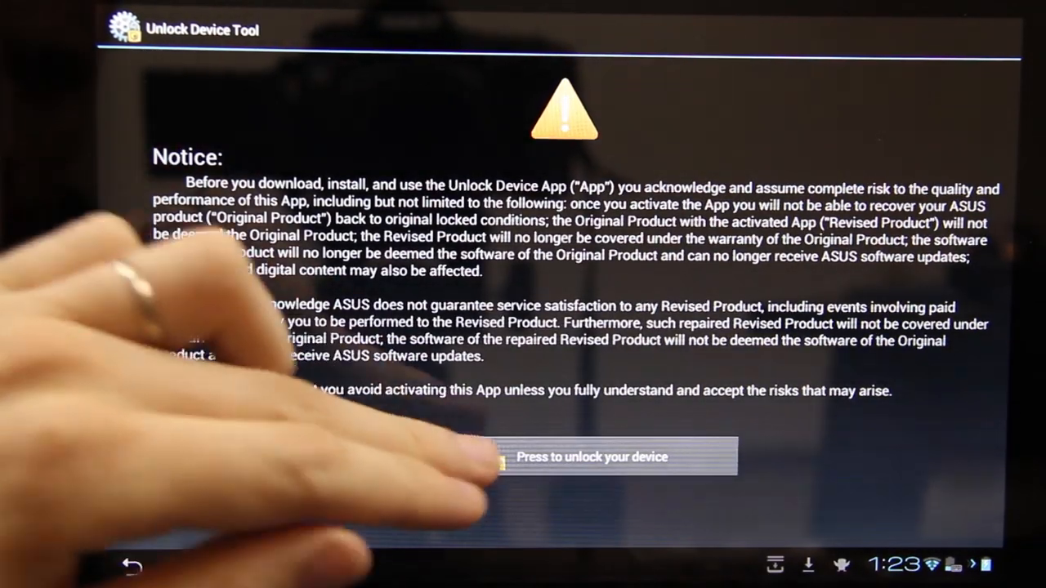
left_click(166, 416)
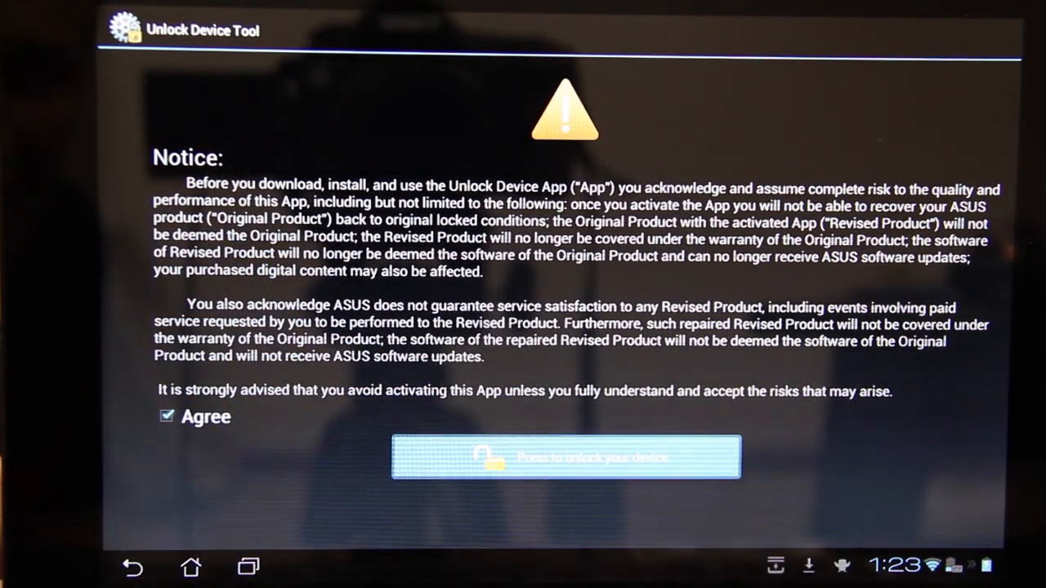
left_click(564, 456)
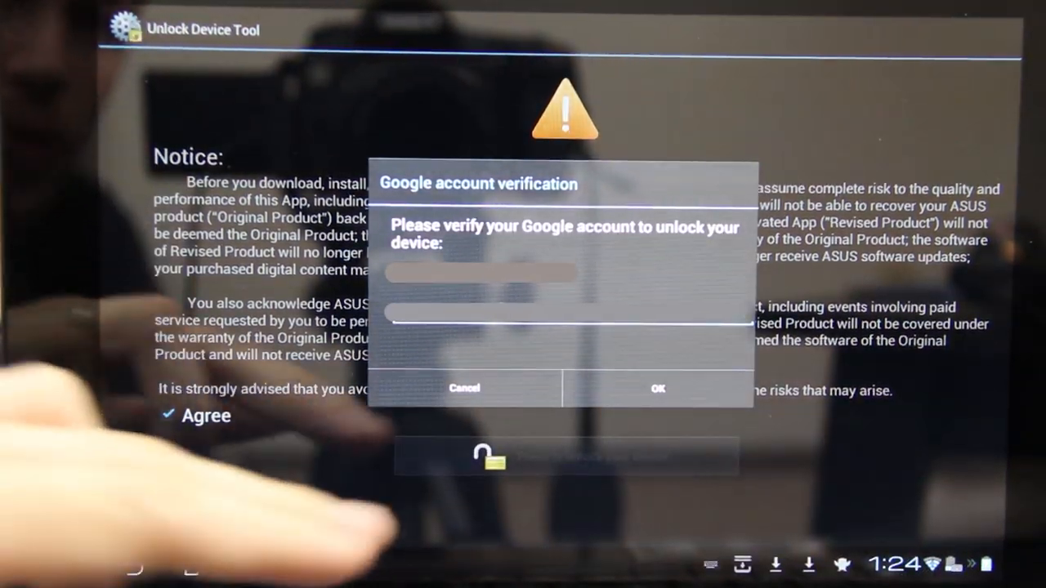
Confirm the Google account in the verification dialog so unlocking continues.
left_click(658, 387)
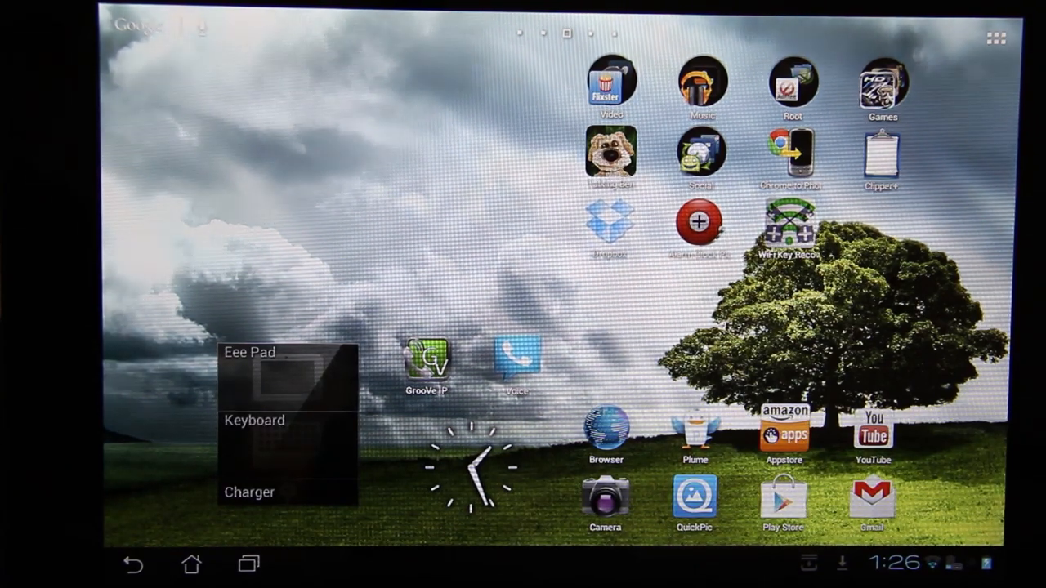
Launch ROM Manager from the home screen's Root folder.
left_click(791, 86)
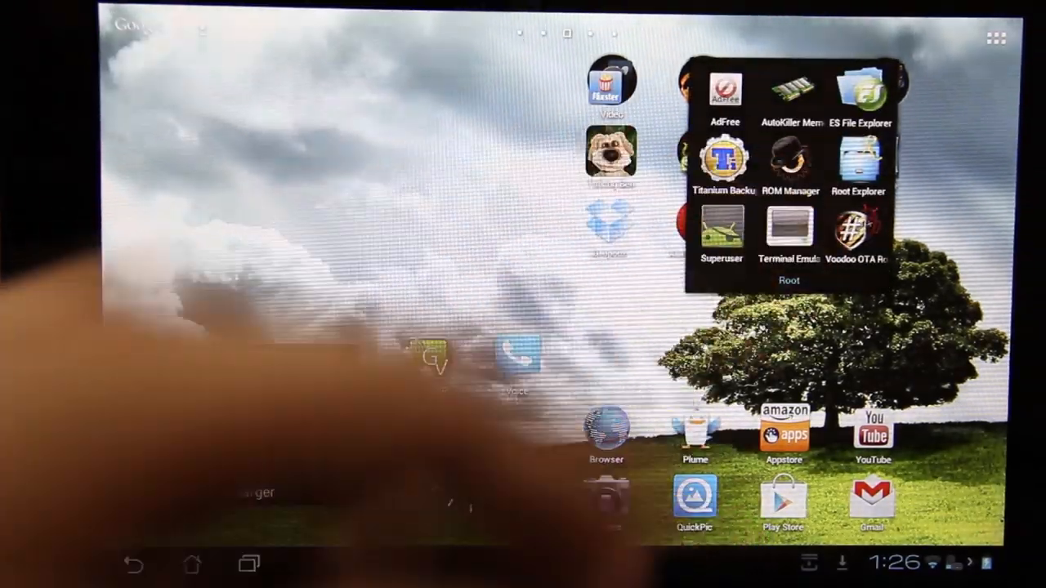
left_click(790, 161)
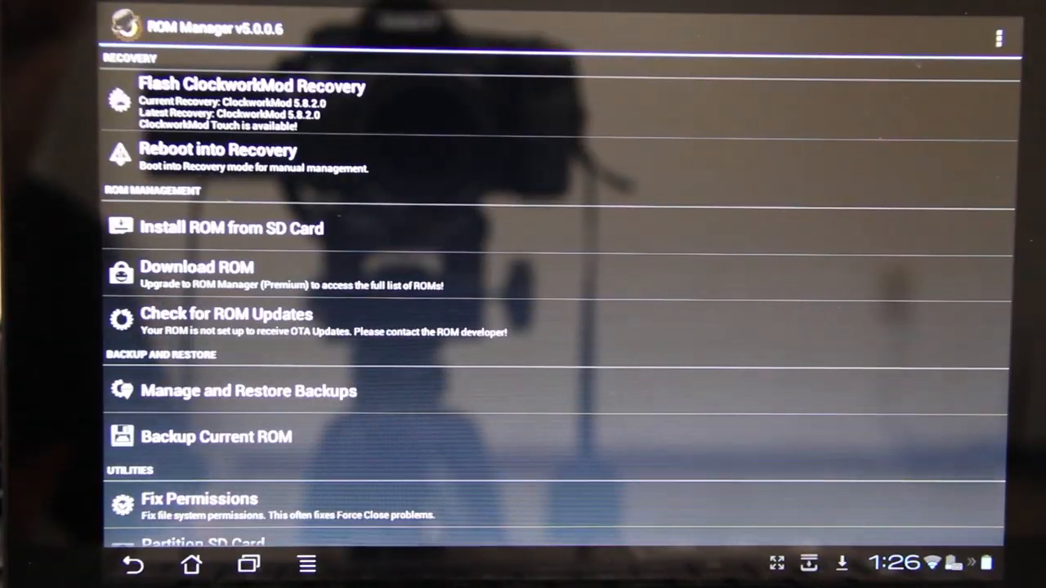
scroll("down", 3)
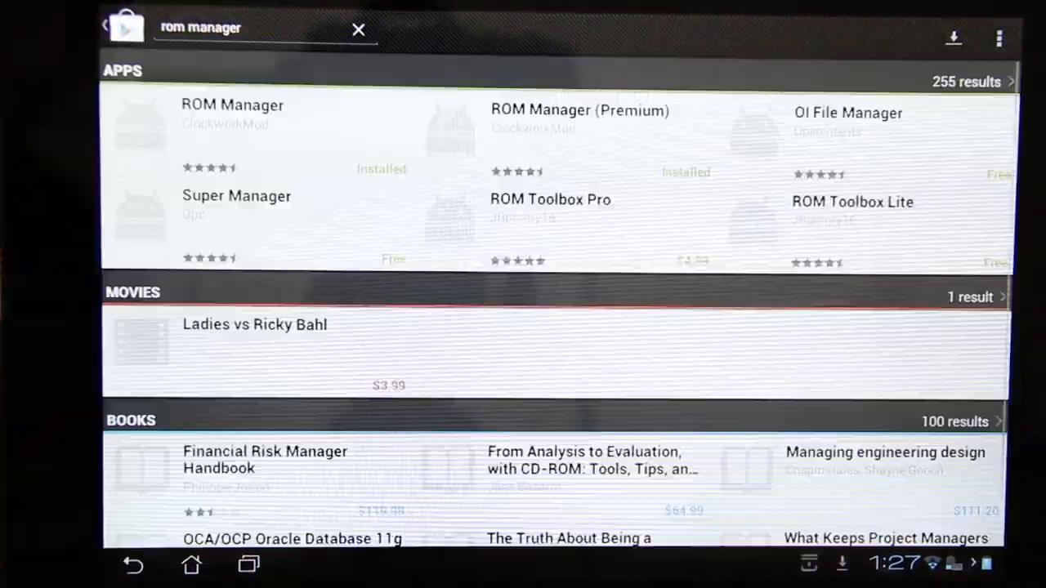
Open the ROM Manager listing and launch the app from its store page.
left_click(580, 110)
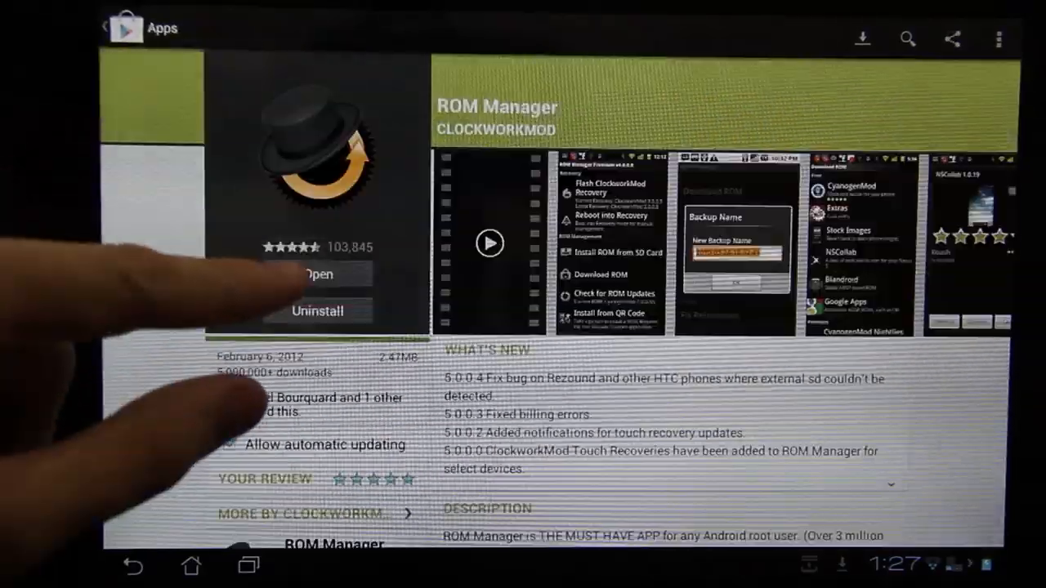
left_click(315, 273)
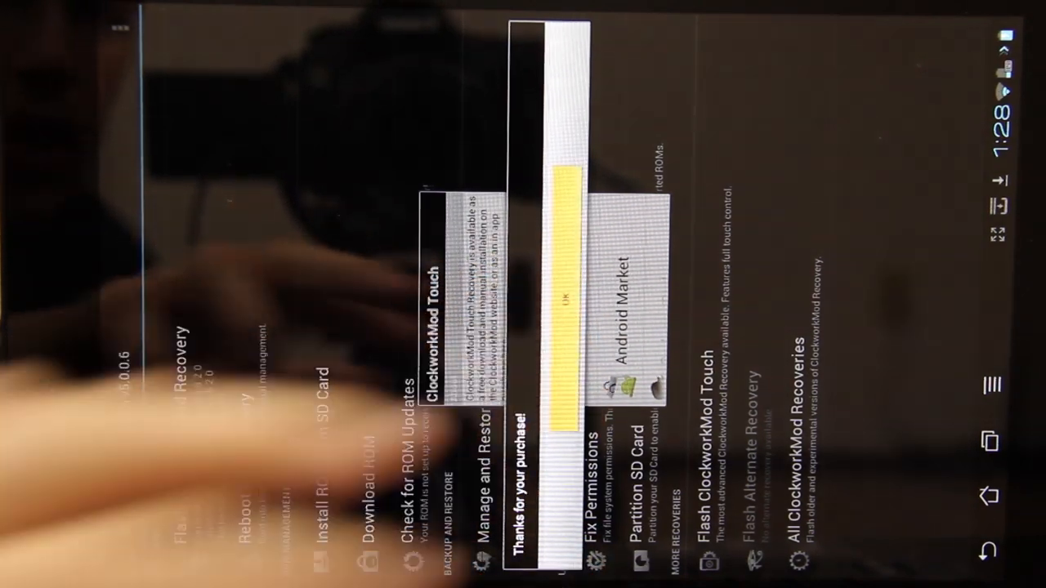
Dismiss the purchase notice, flash ClockworkMod recovery, and confirm Reboot into Recovery.
left_click(563, 297)
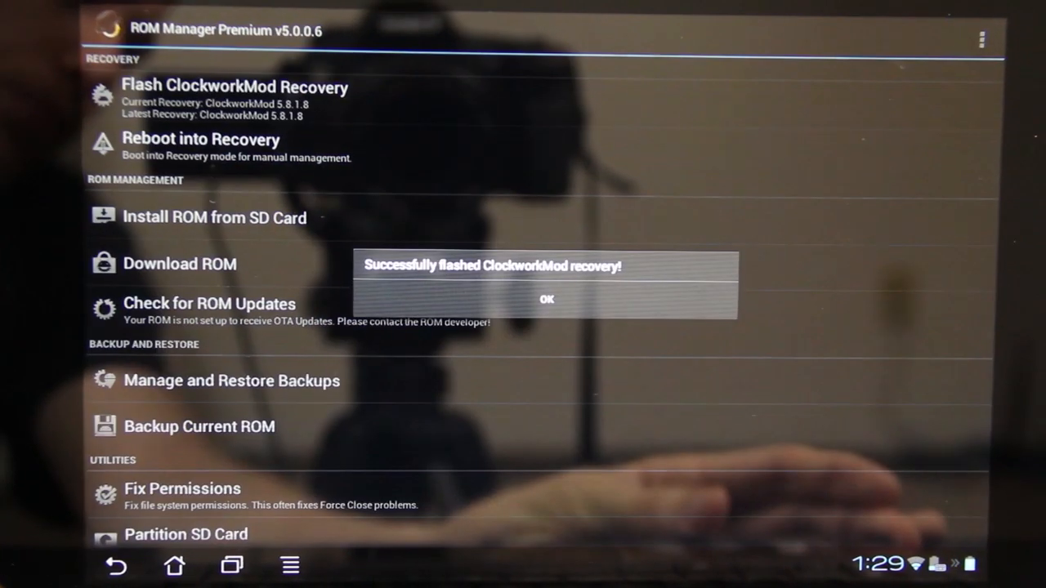
left_click(547, 300)
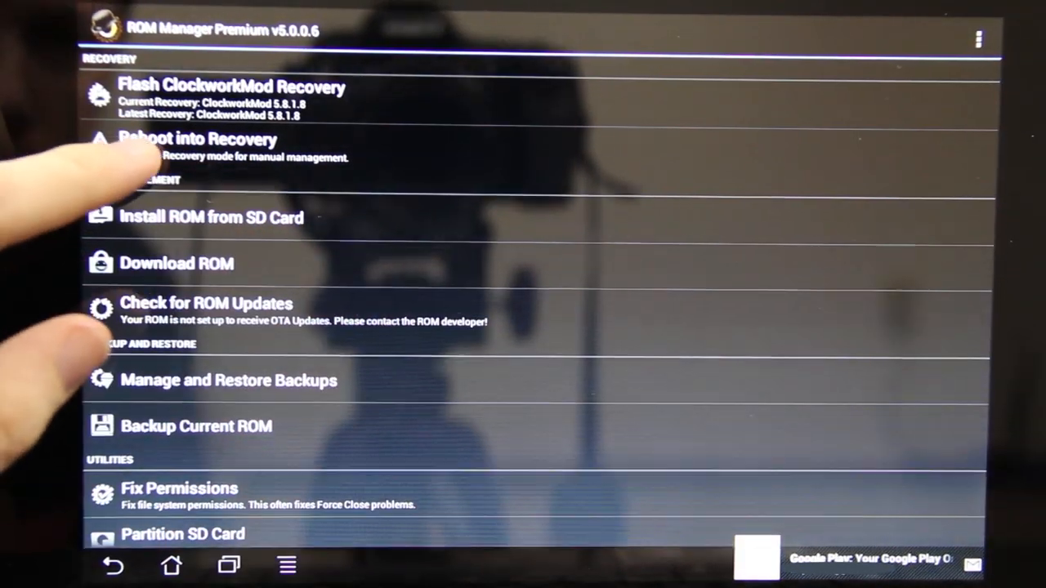
left_click(199, 138)
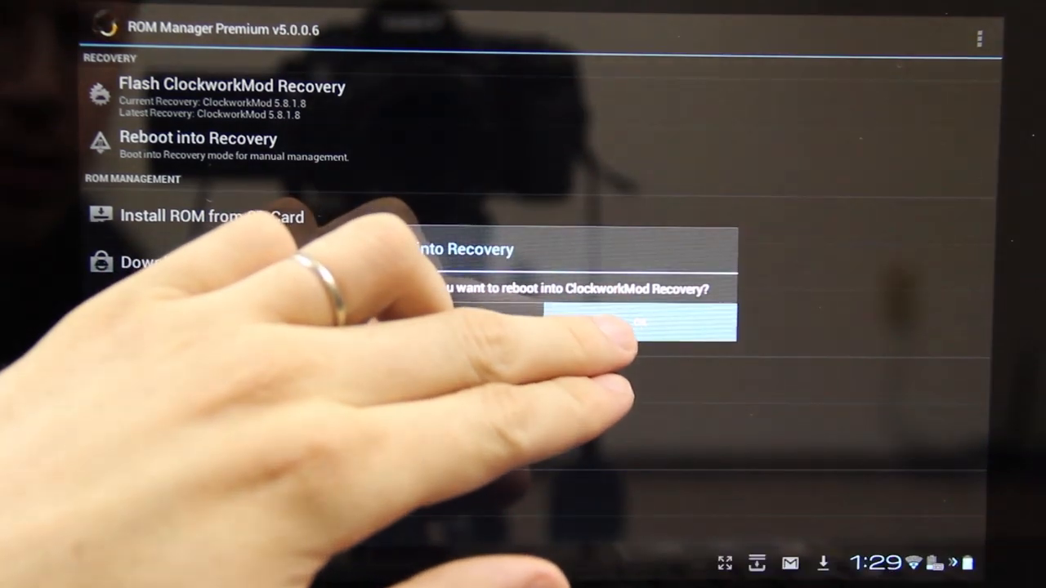
left_click(640, 321)
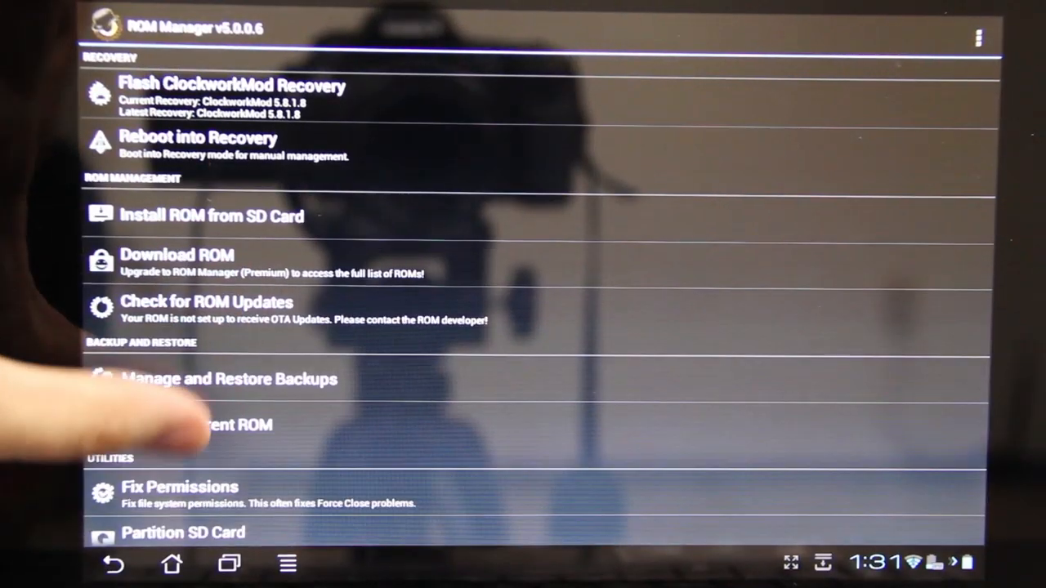
Acknowledge the successful recovery flash again and cancel rebooting into recovery.
scroll("up", 3)
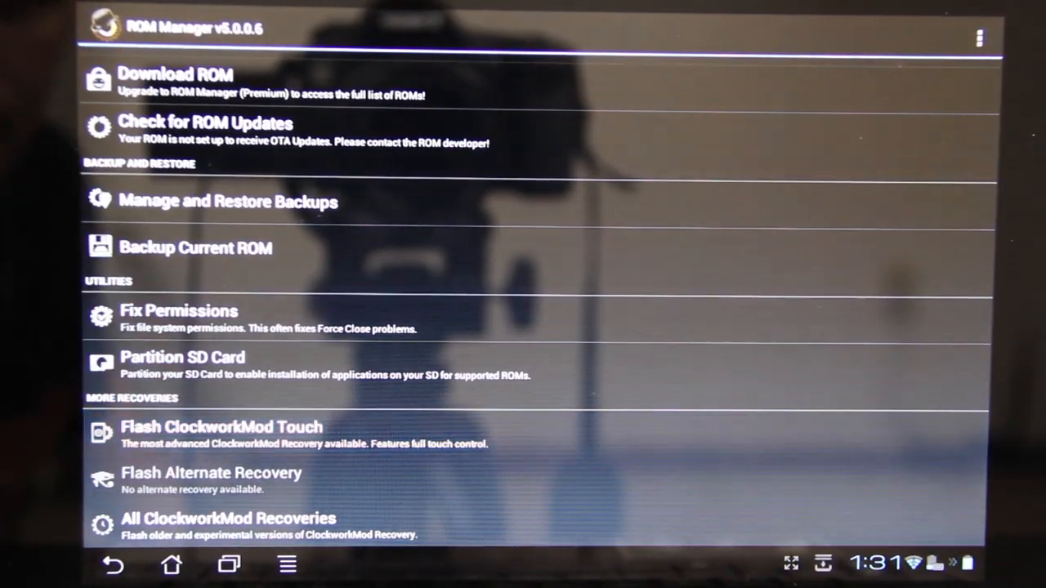
left_click(220, 426)
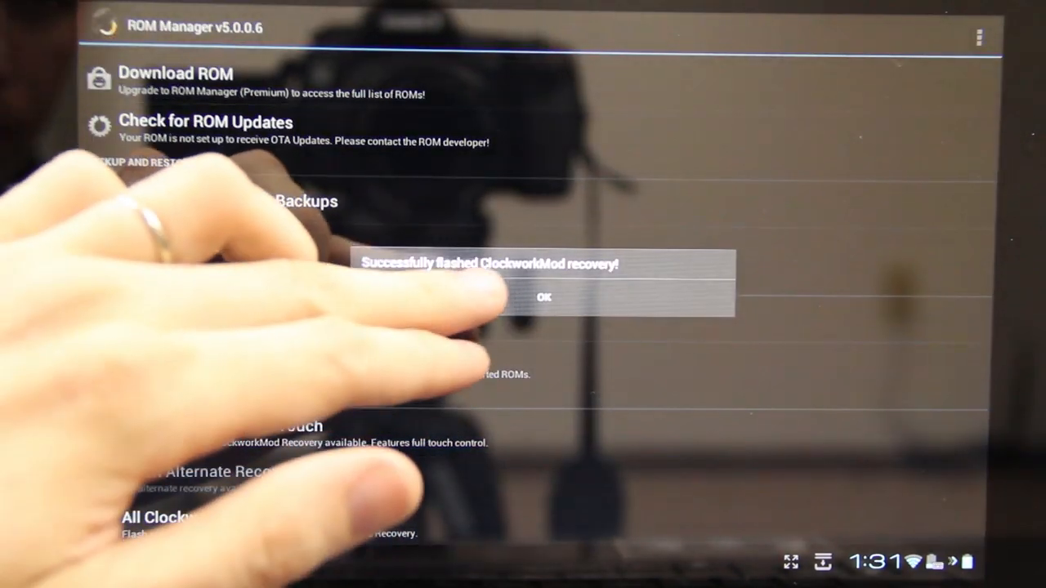
left_click(544, 296)
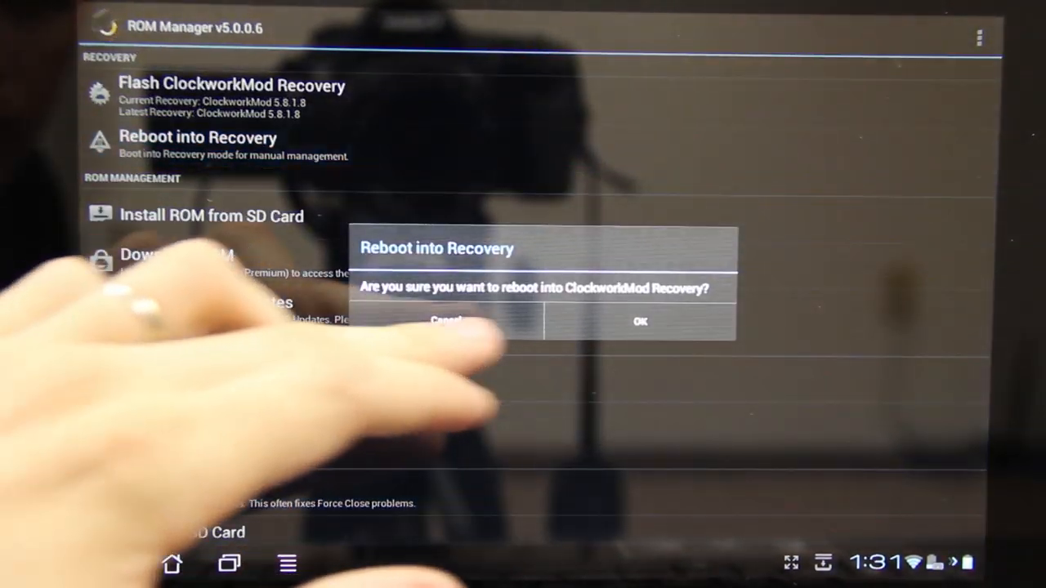
left_click(639, 321)
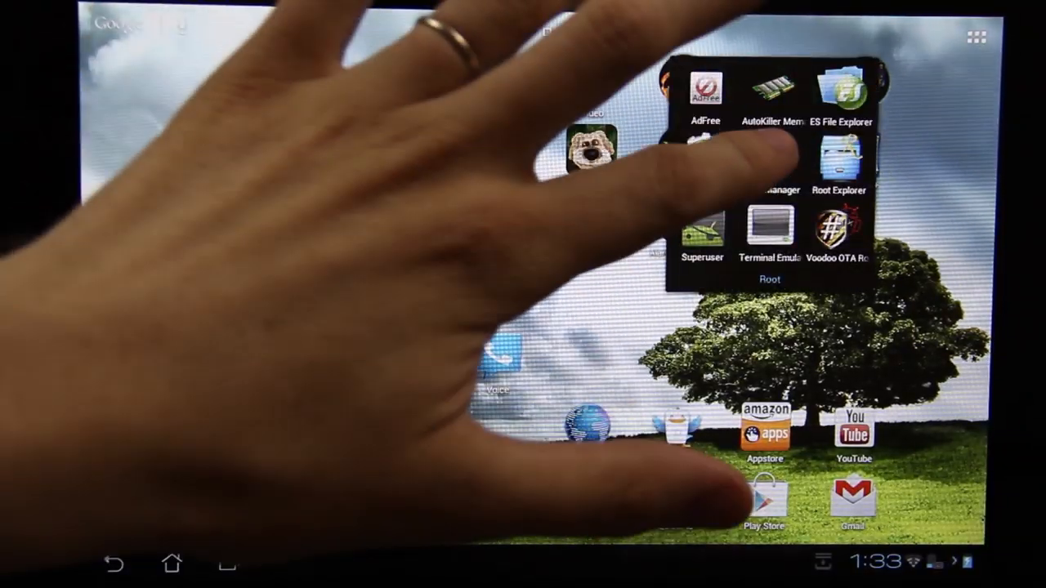
Confirm the model as Transformer Prime in ROM Manager, then return home and reopen it.
left_click(768, 172)
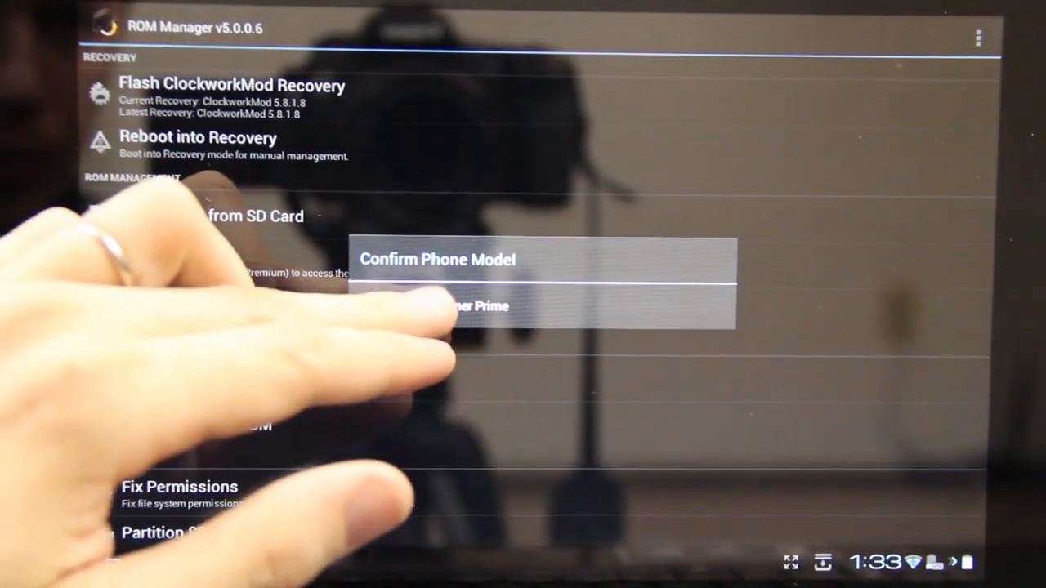
left_click(466, 306)
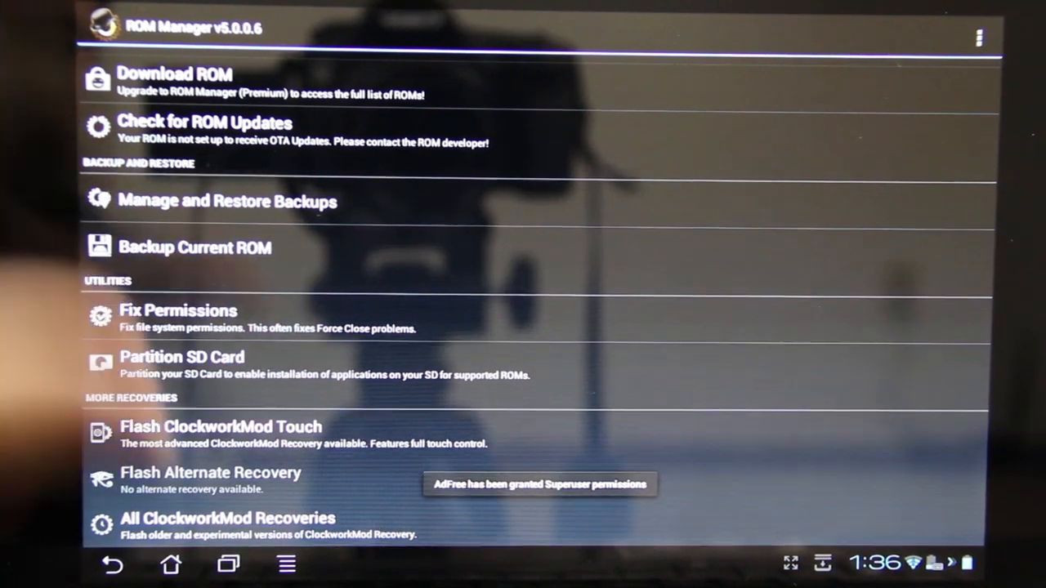
left_click(172, 564)
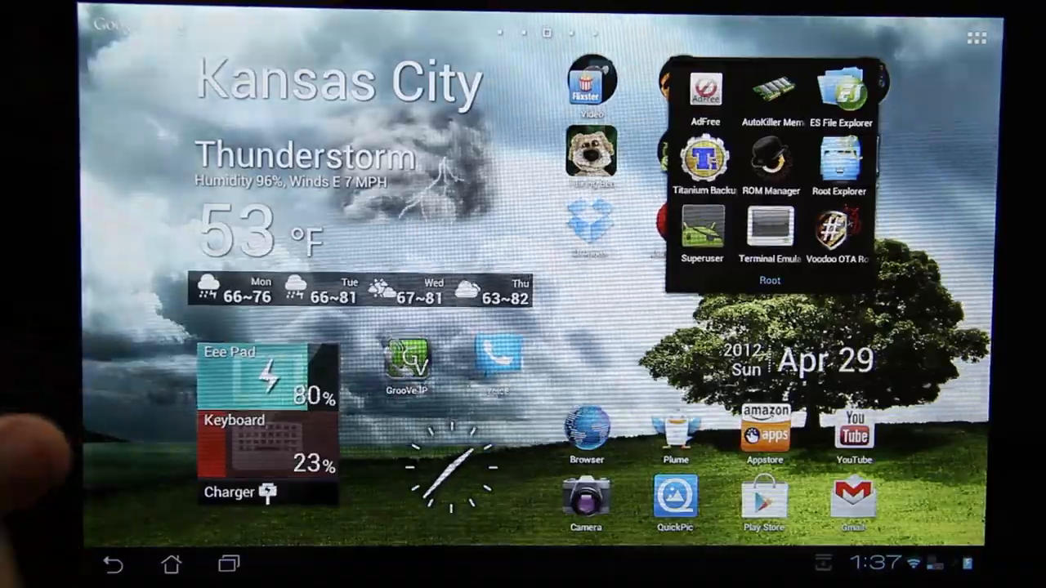
left_click(976, 37)
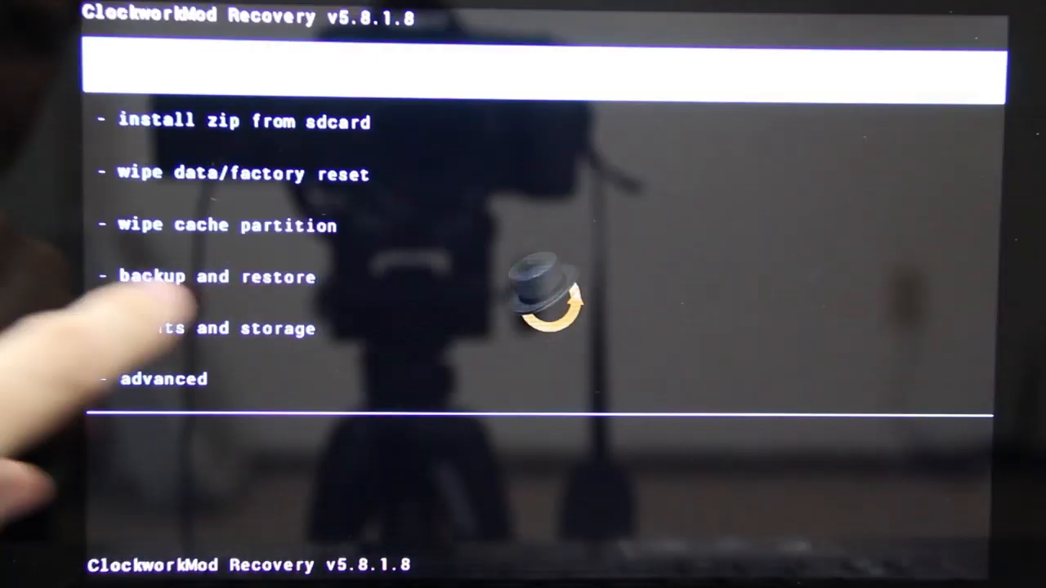
Reboot from ClockworkMod Recovery into the normal system and open the Play Store.
left_click(163, 379)
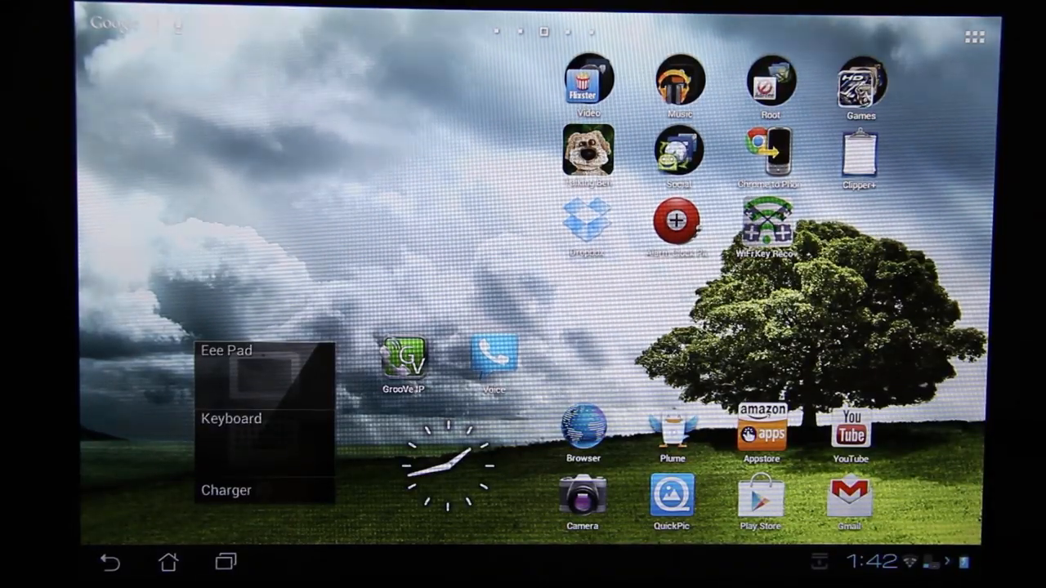
left_click(760, 503)
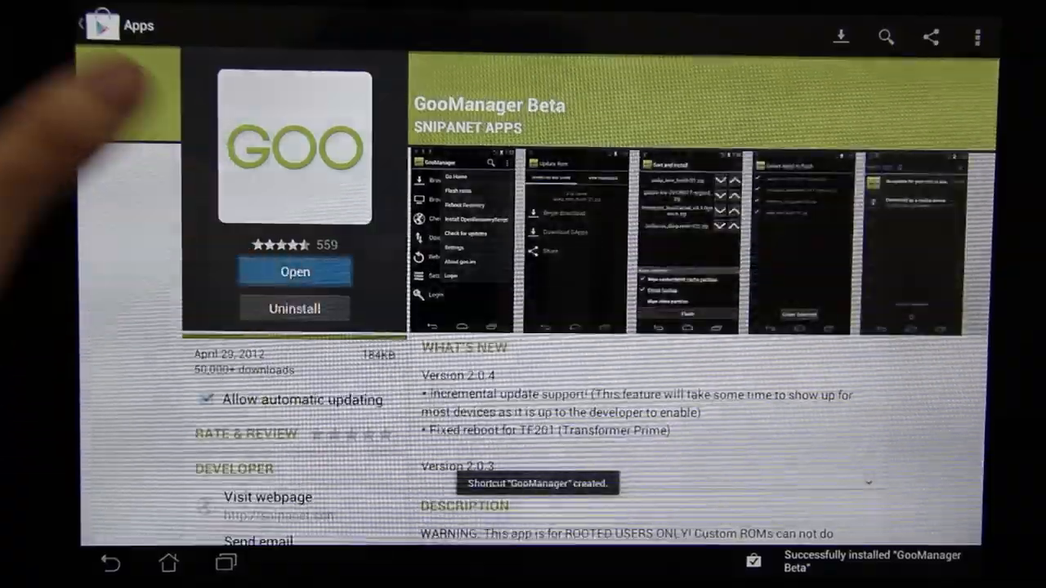
Open the newly installed GooManager and confirm downloading and installing TWRP recovery.
left_click(168, 561)
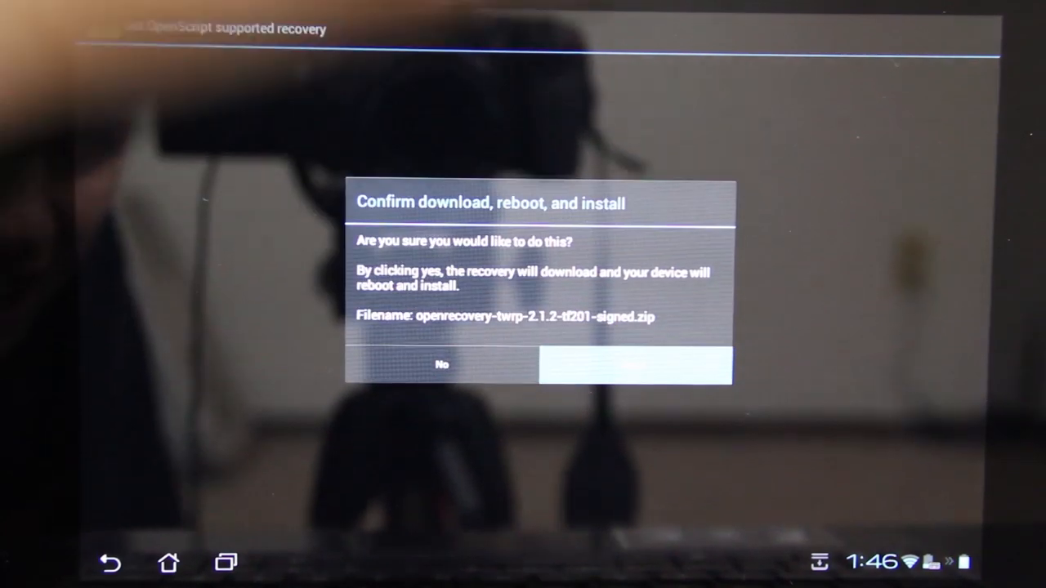
left_click(636, 364)
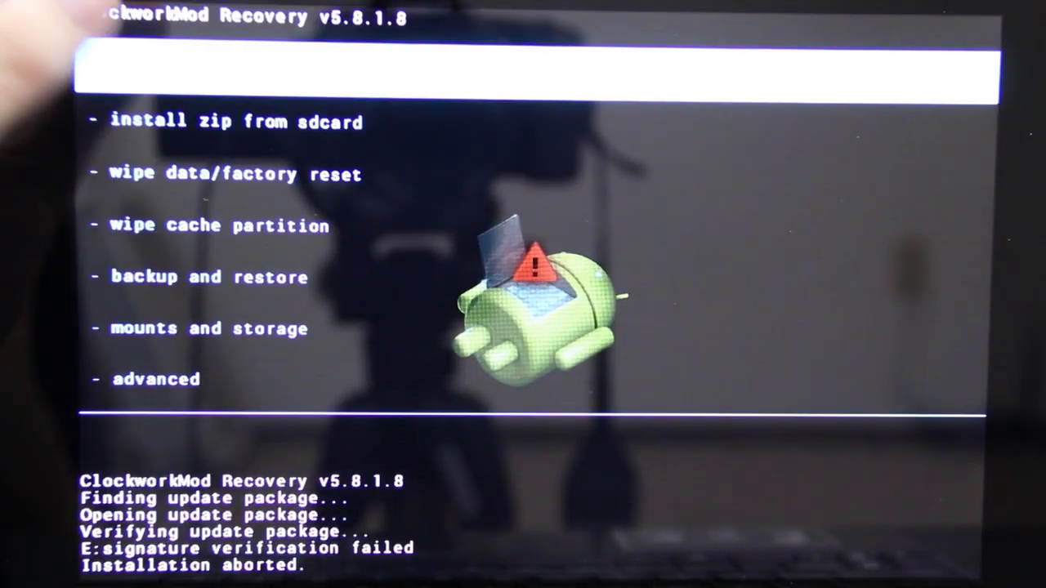
Restart the tablet from the ClockworkMod Recovery menu after the aborted TWRP install.
left_click(237, 121)
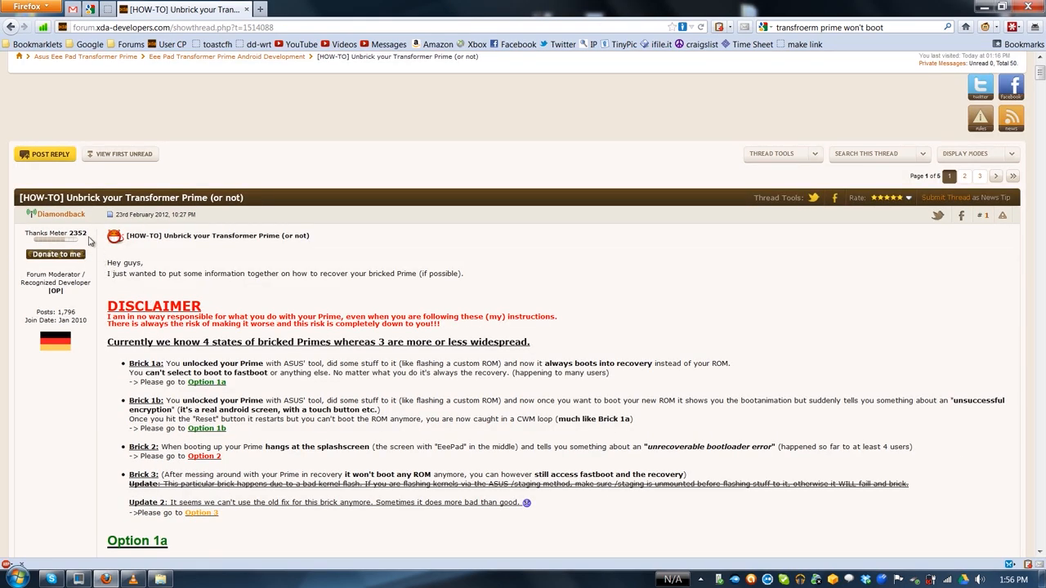
Scroll the XDA unbrick thread down to the Option 1a recovery-loop instructions.
scroll("down", 3)
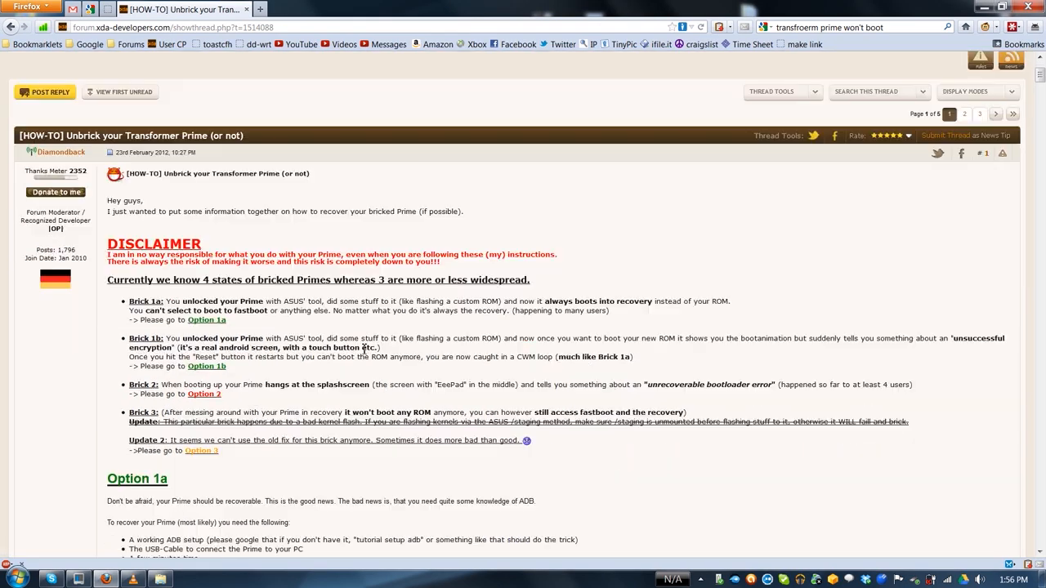
scroll("down", 3)
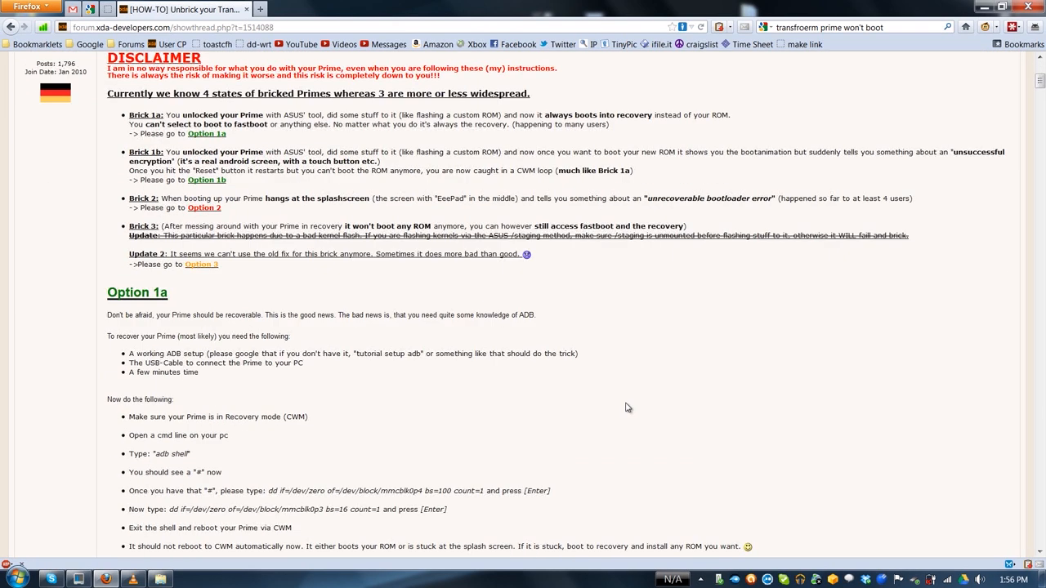
scroll("down", 3)
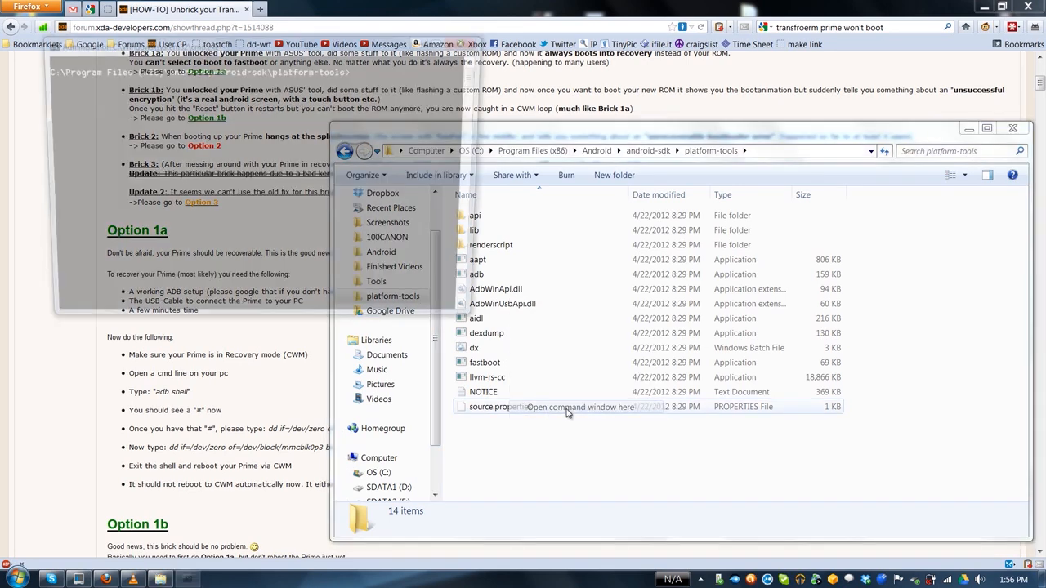
Open a command prompt in platform-tools, start adb shell, and paste the mmcblk0p4 zeroing command.
left_click(580, 407)
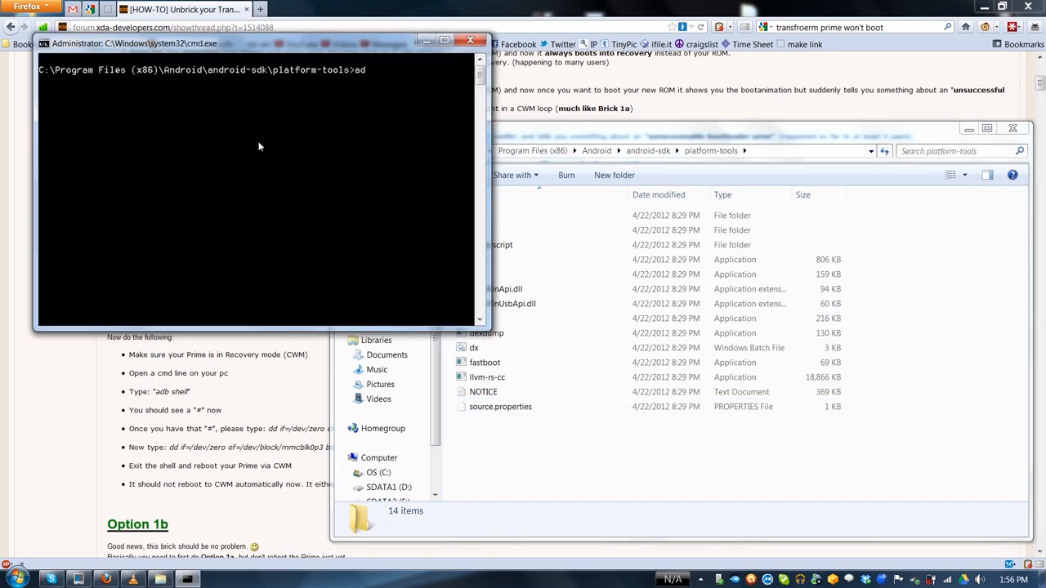
type("b shell")
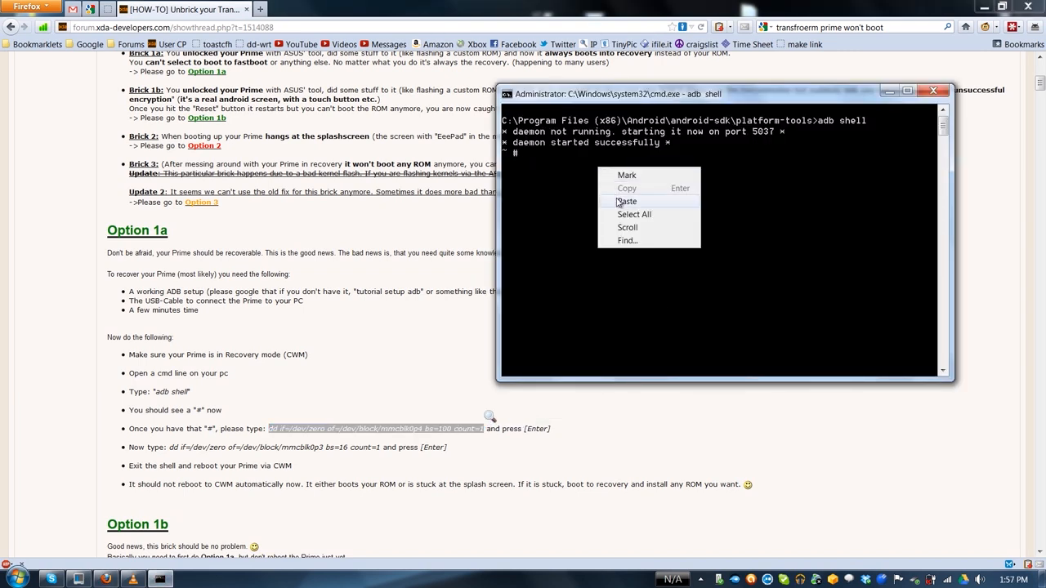
left_click(626, 201)
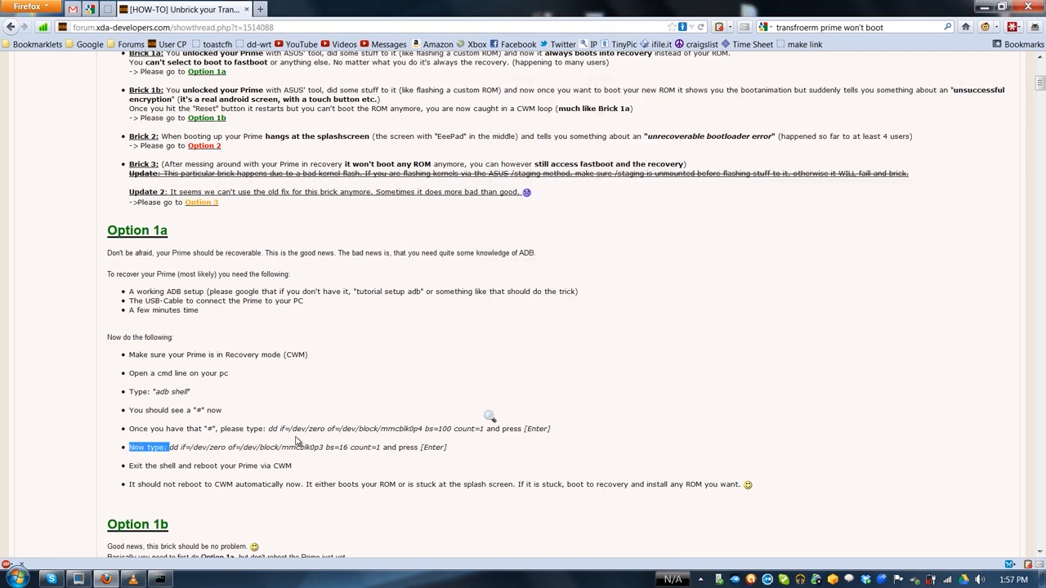
Copy and enter 'dd if=/dev/zero of=/dev/block/mmcblk0p3 bs=16 count=1' in the adb shell.
right_click(294, 447)
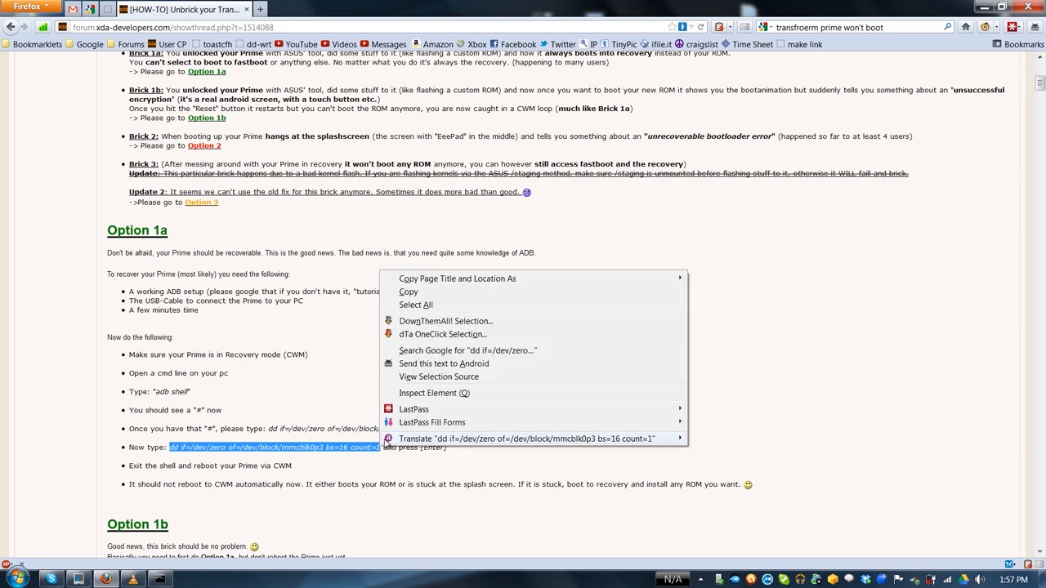
left_click(160, 579)
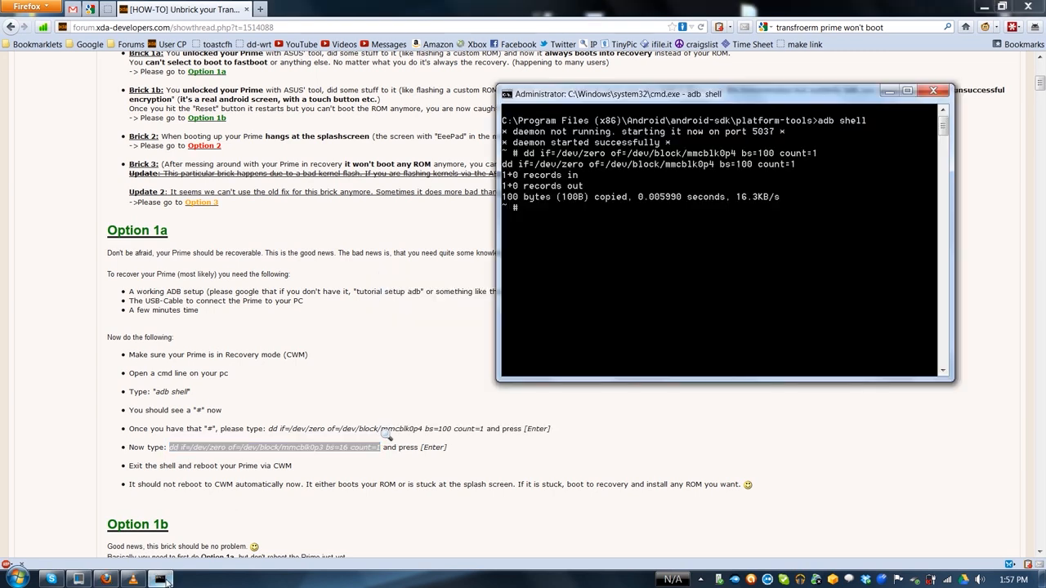
type("dd if=/dev/zero of=/dev/block/mmcblk0p3 bs=16 count=1")
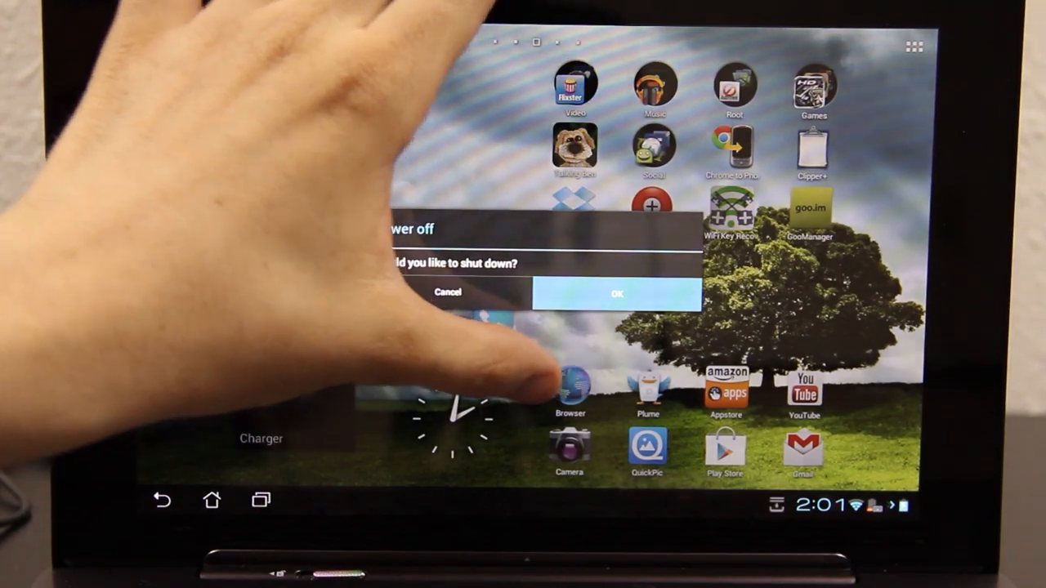
Confirm OK on the 'Would you like to shut down?' prompt to power off the tablet.
left_click(447, 292)
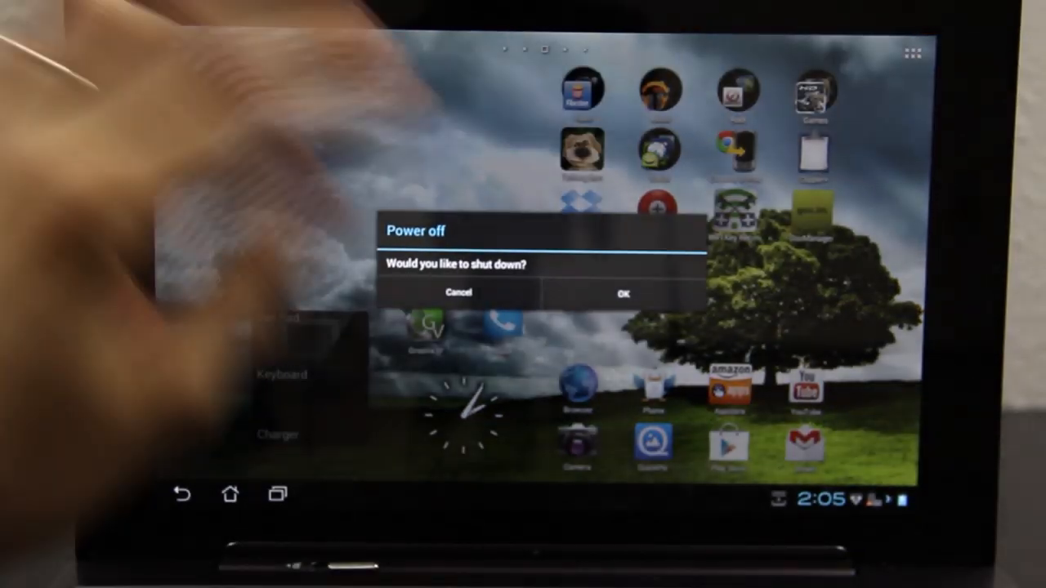
left_click(622, 294)
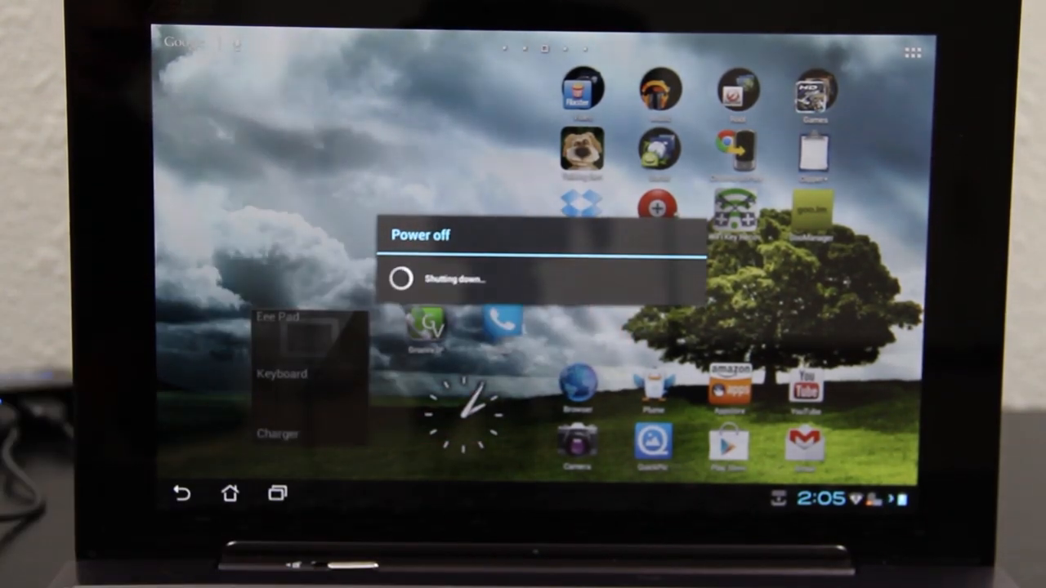